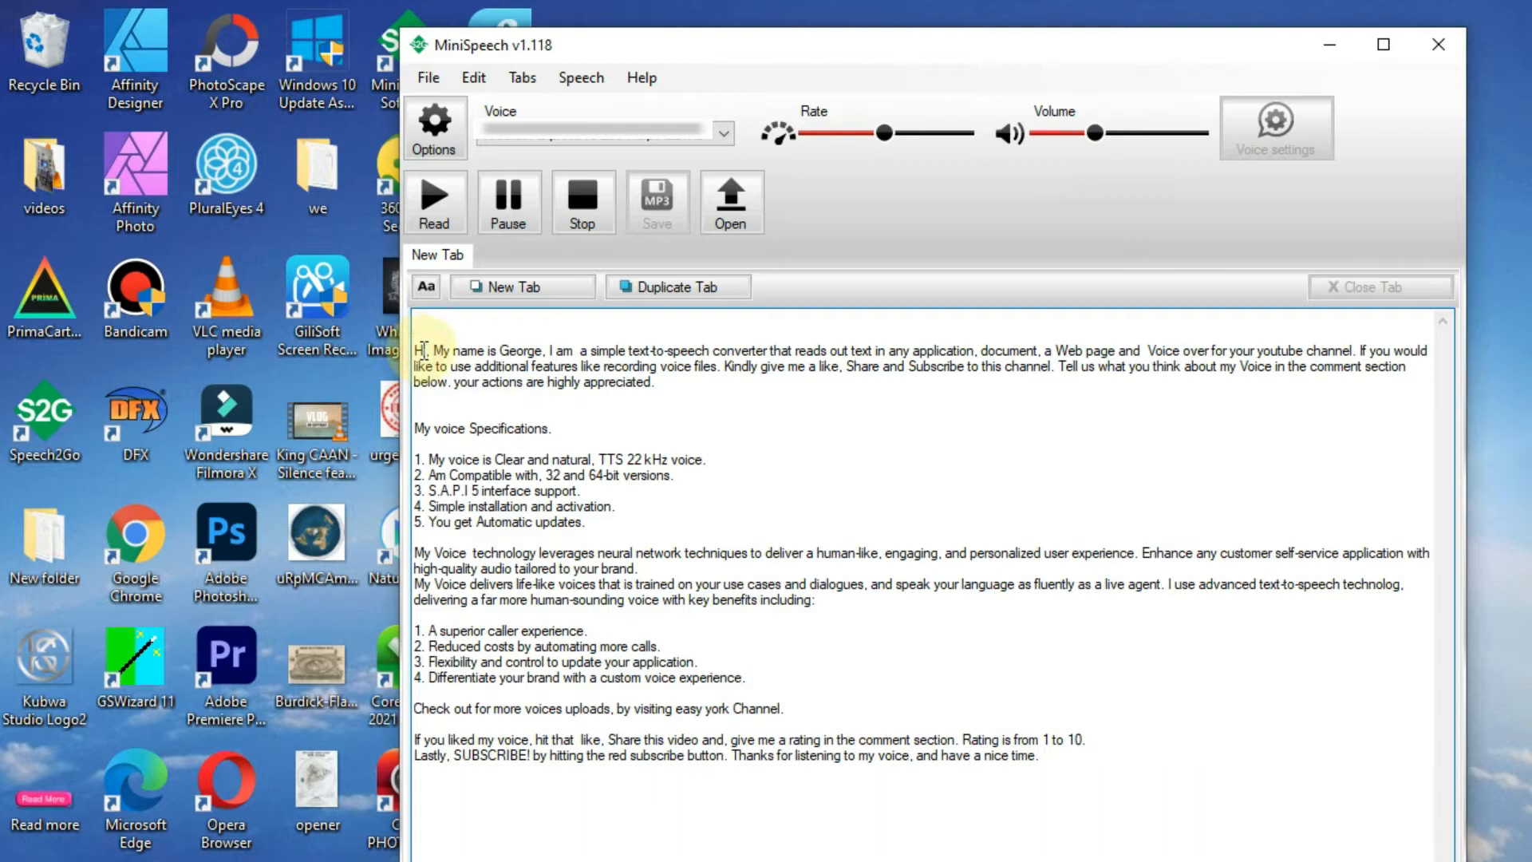
Step: Start reading the pasted demo text aloud with Read, highlighting each spoken word
left_click(435, 202)
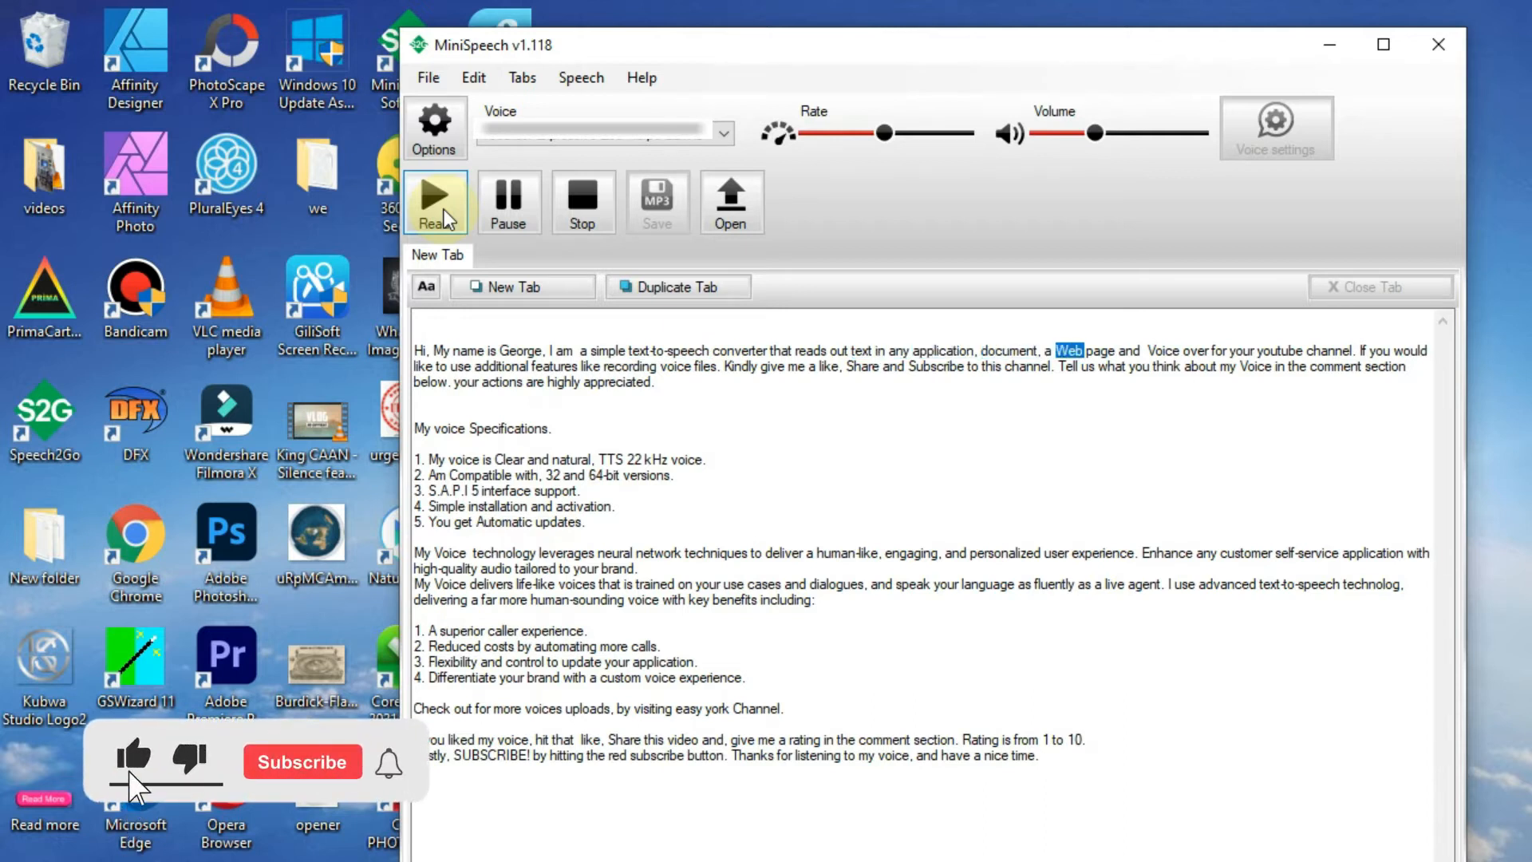
Step: Let the read-aloud finish the opening paragraph, restarting Read when the highlight stops
left_click(302, 761)
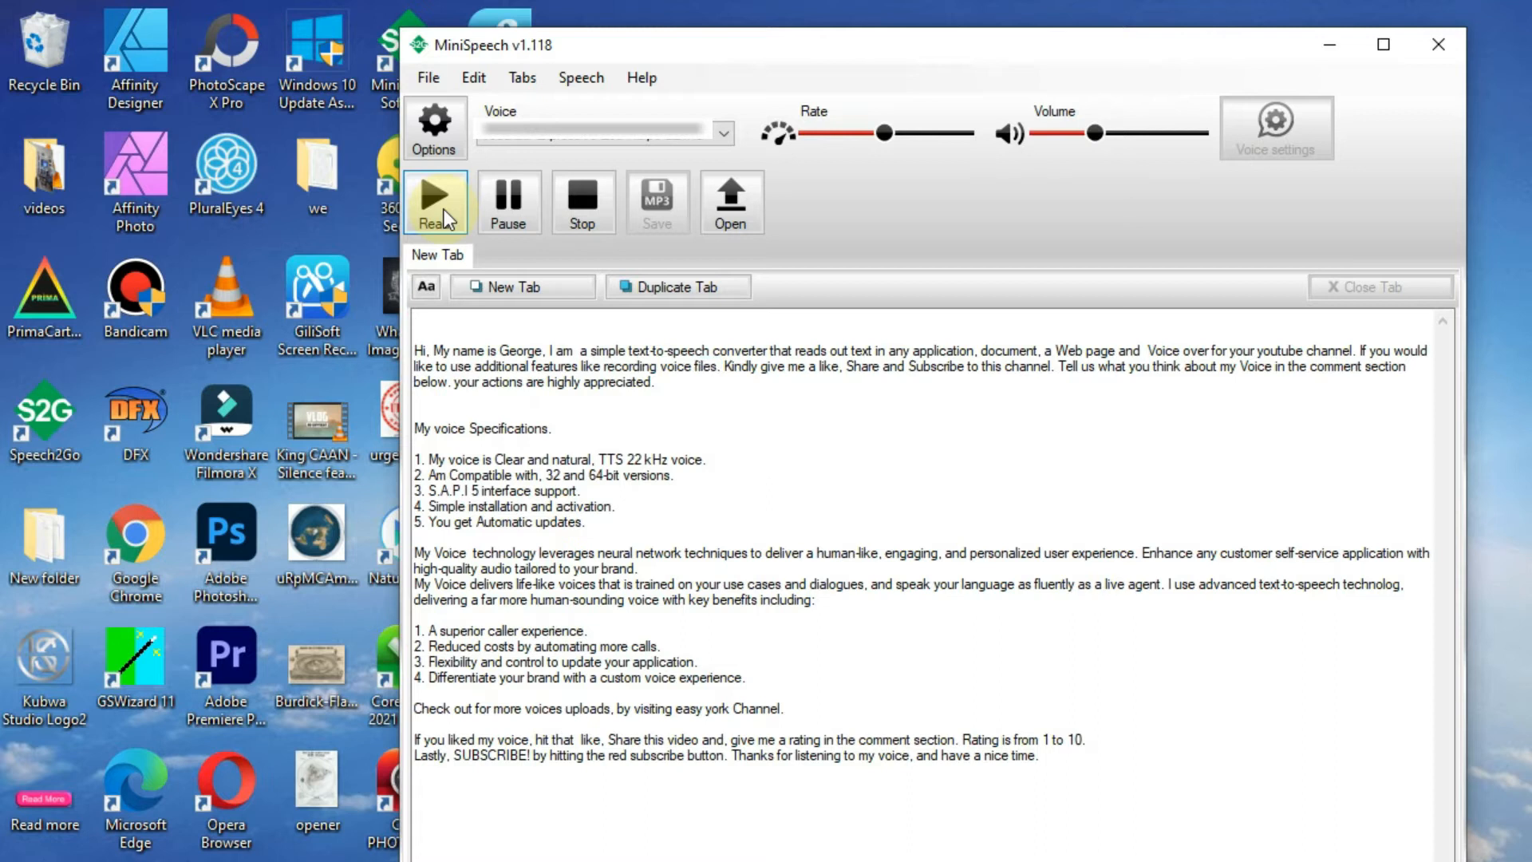
double_click(830, 366)
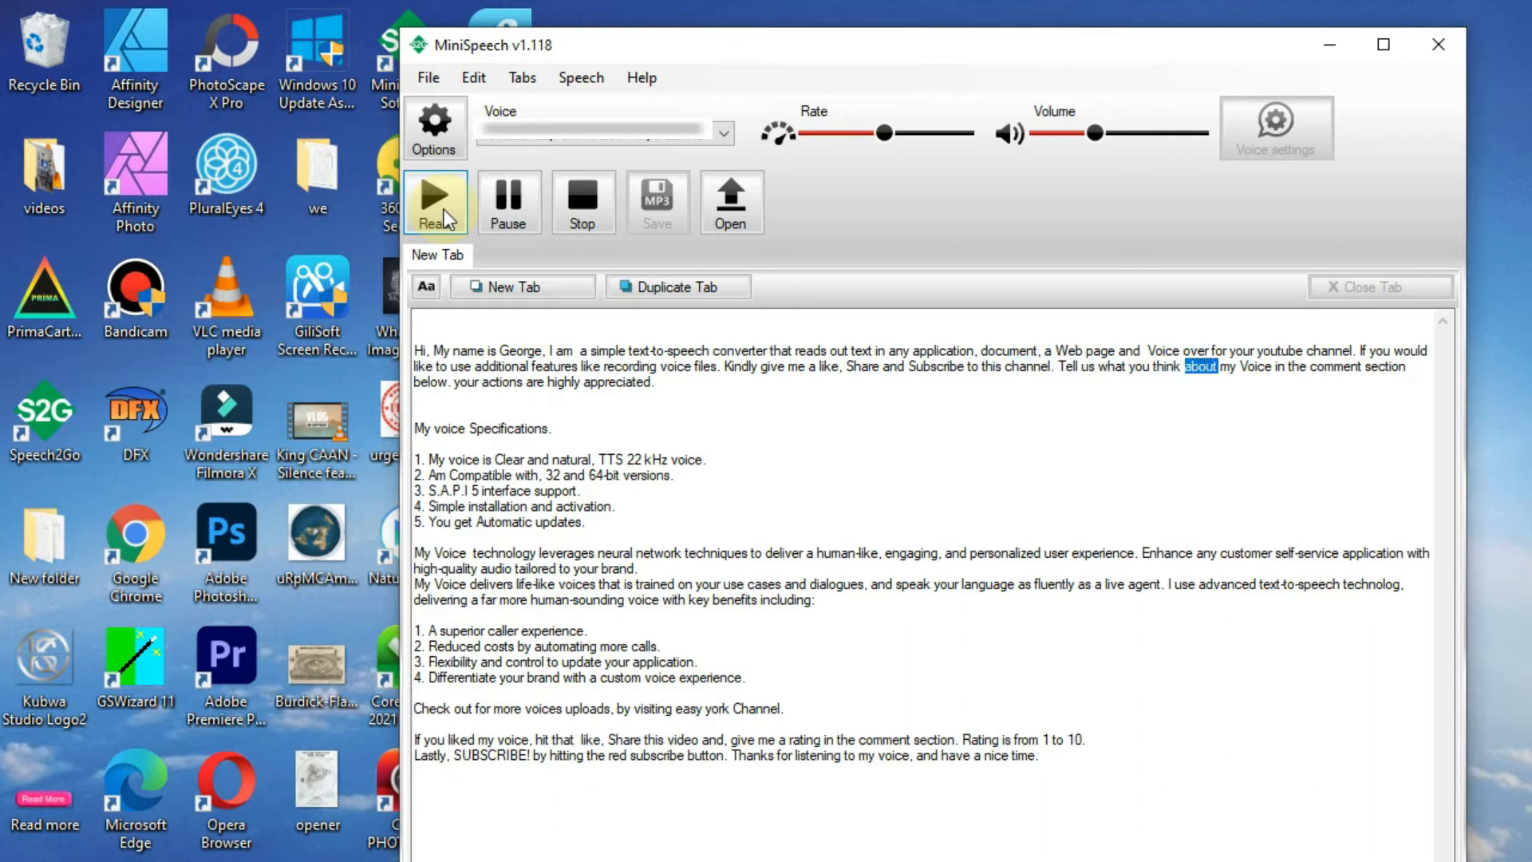
left_click(434, 201)
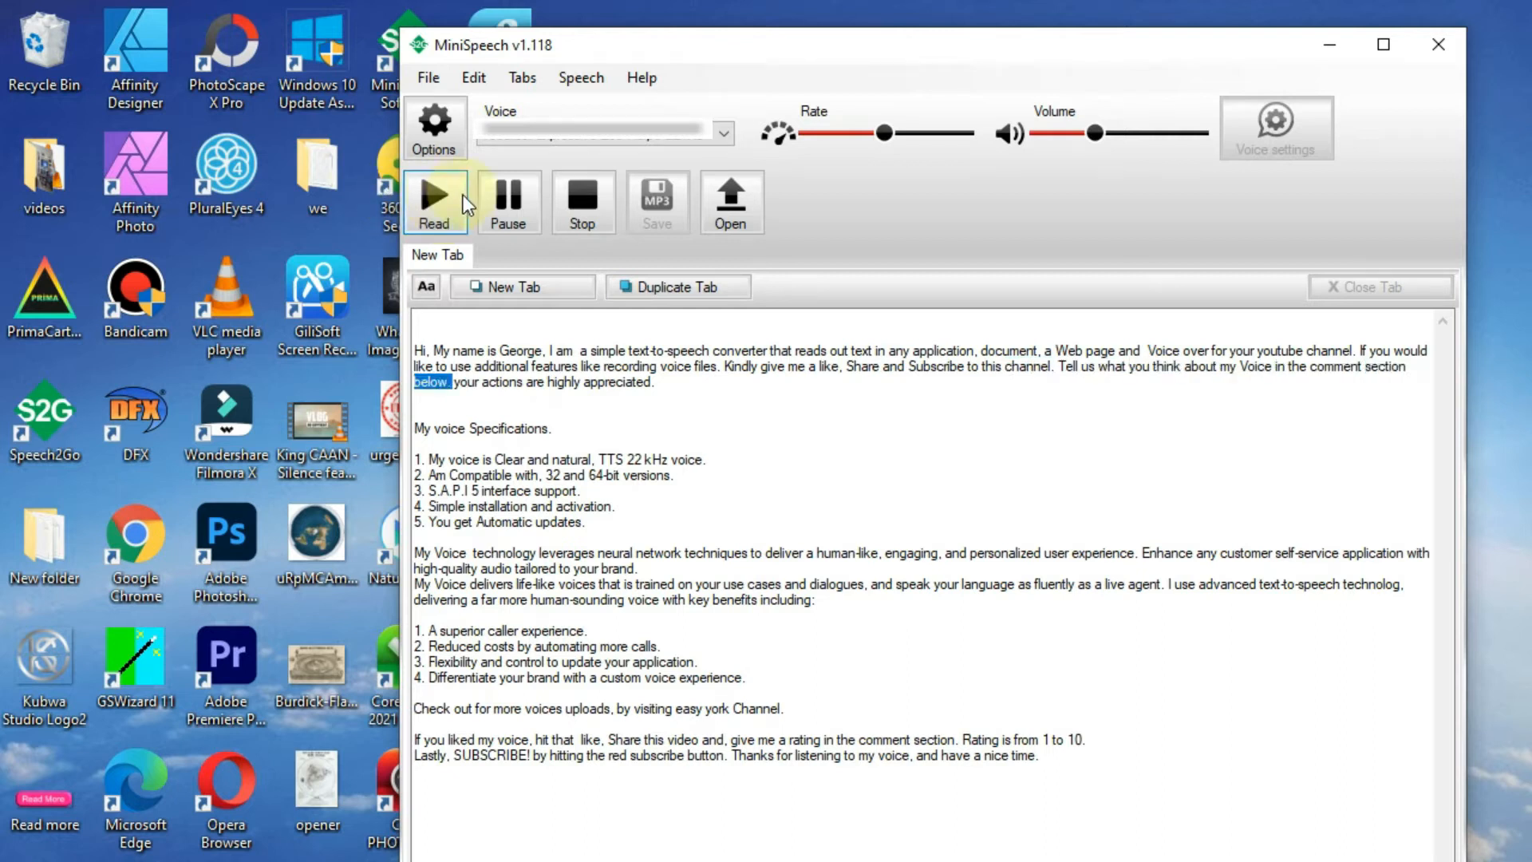
left_click(434, 201)
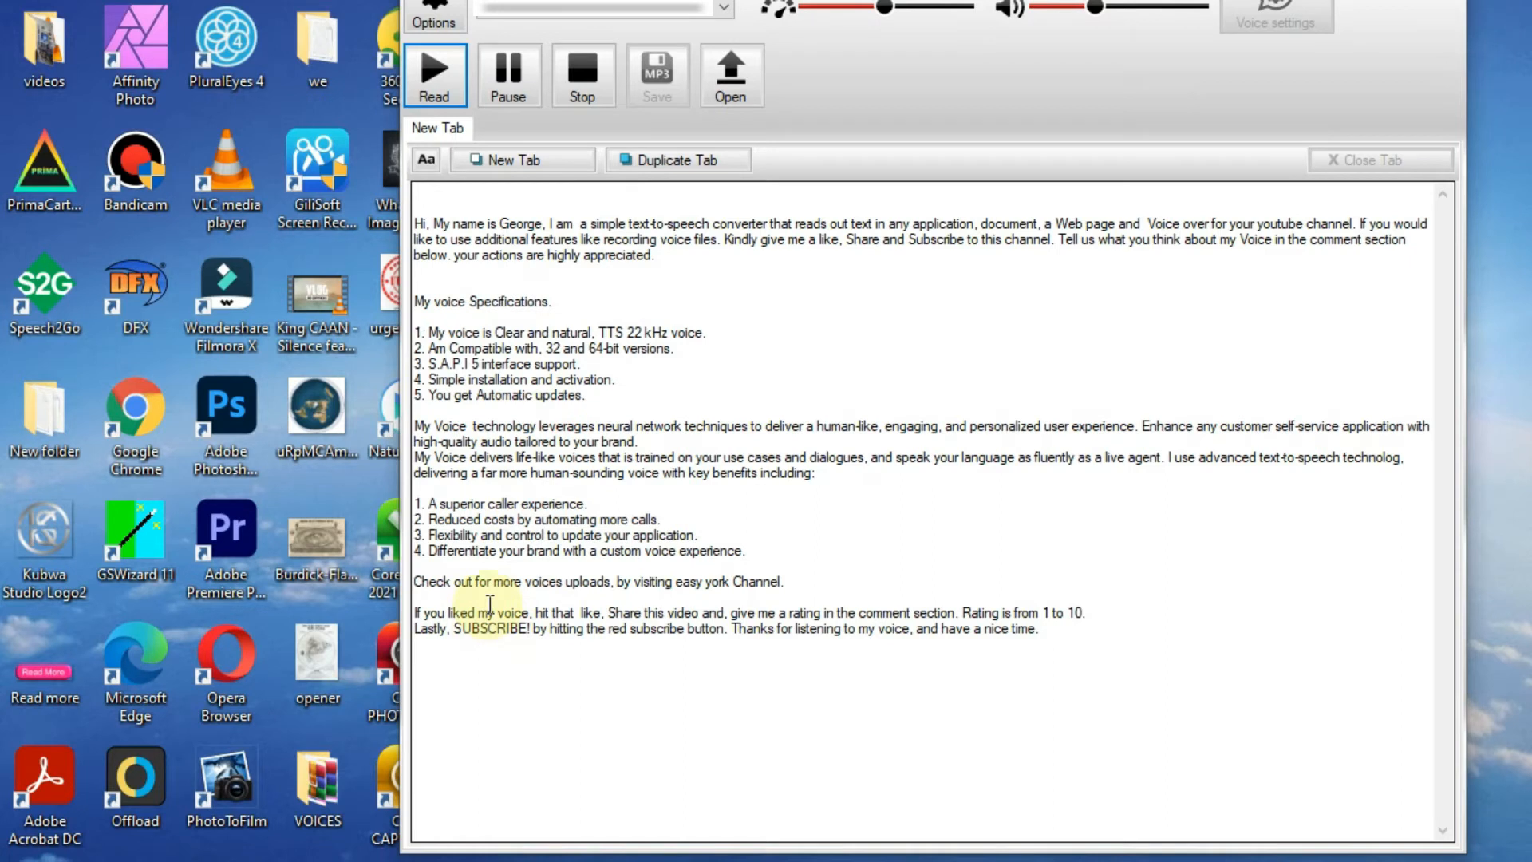
Step: Keep the read-aloud running through the numbered voice specification items and the technology paragraph
double_click(612, 332)
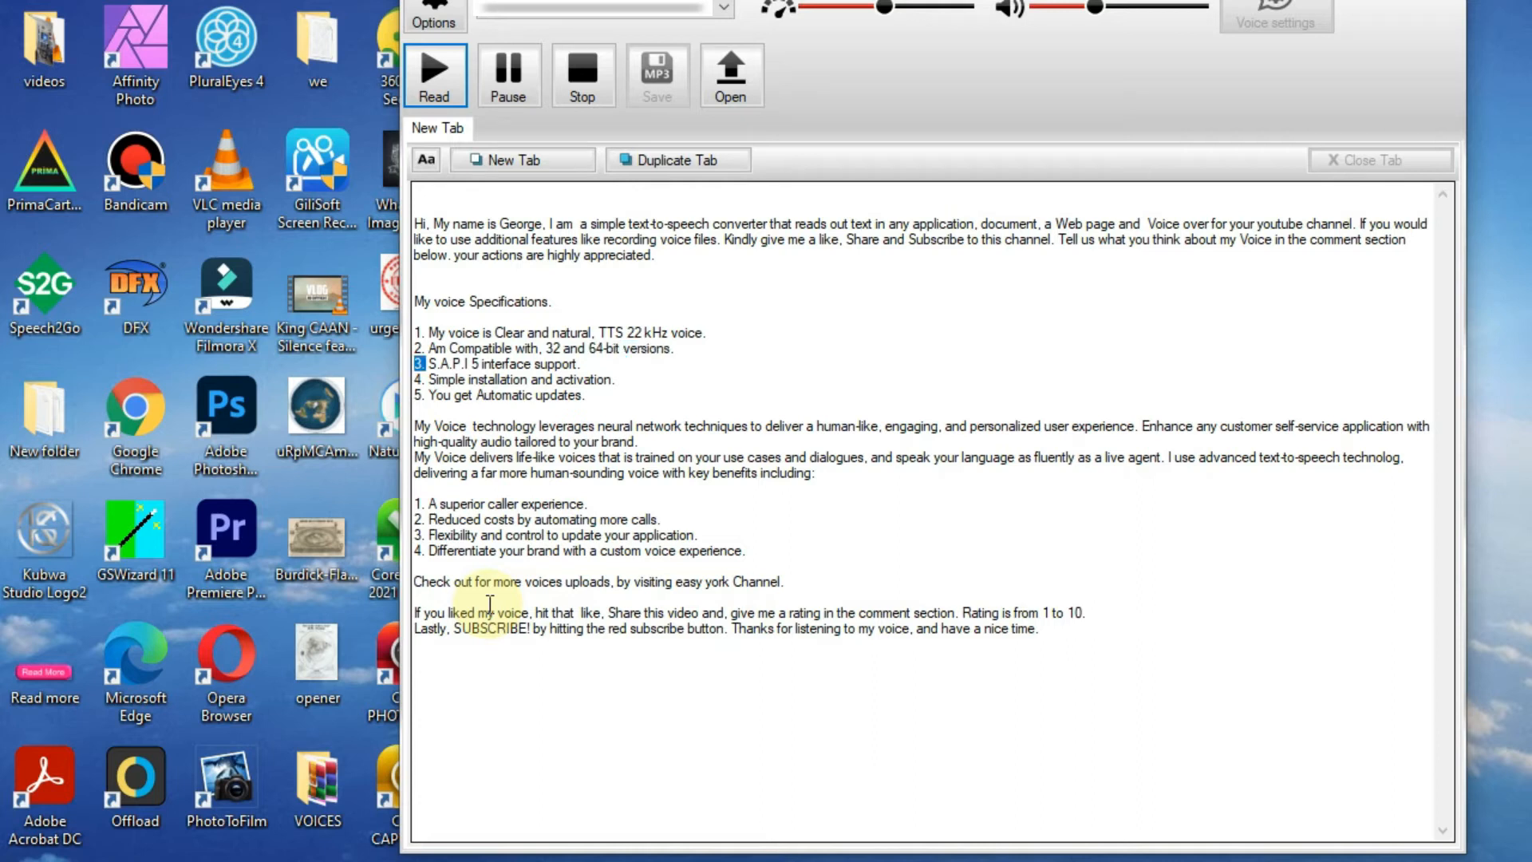
double_click(506, 364)
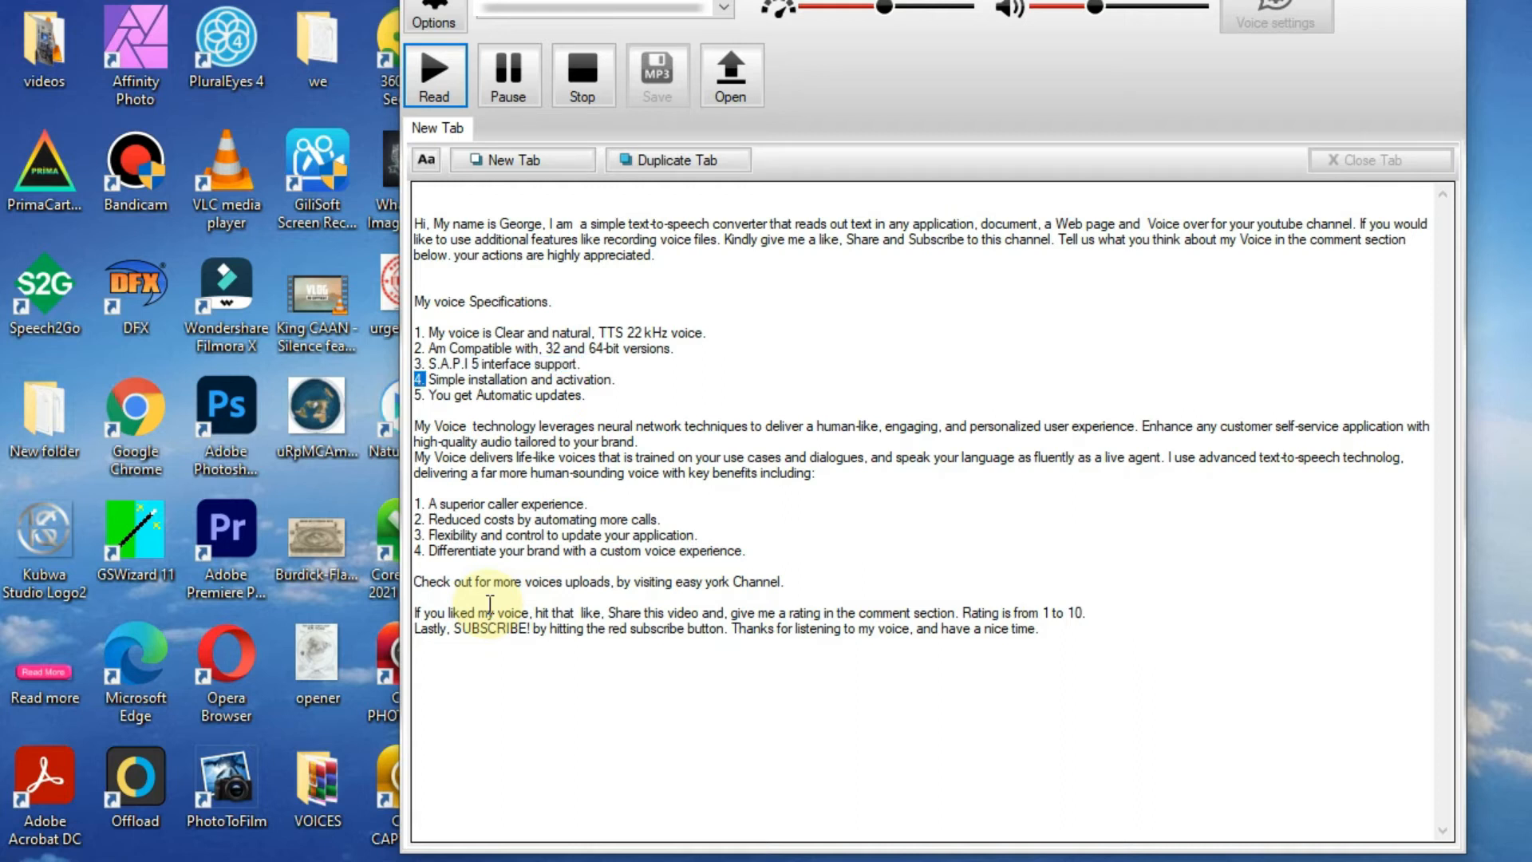
double_click(496, 380)
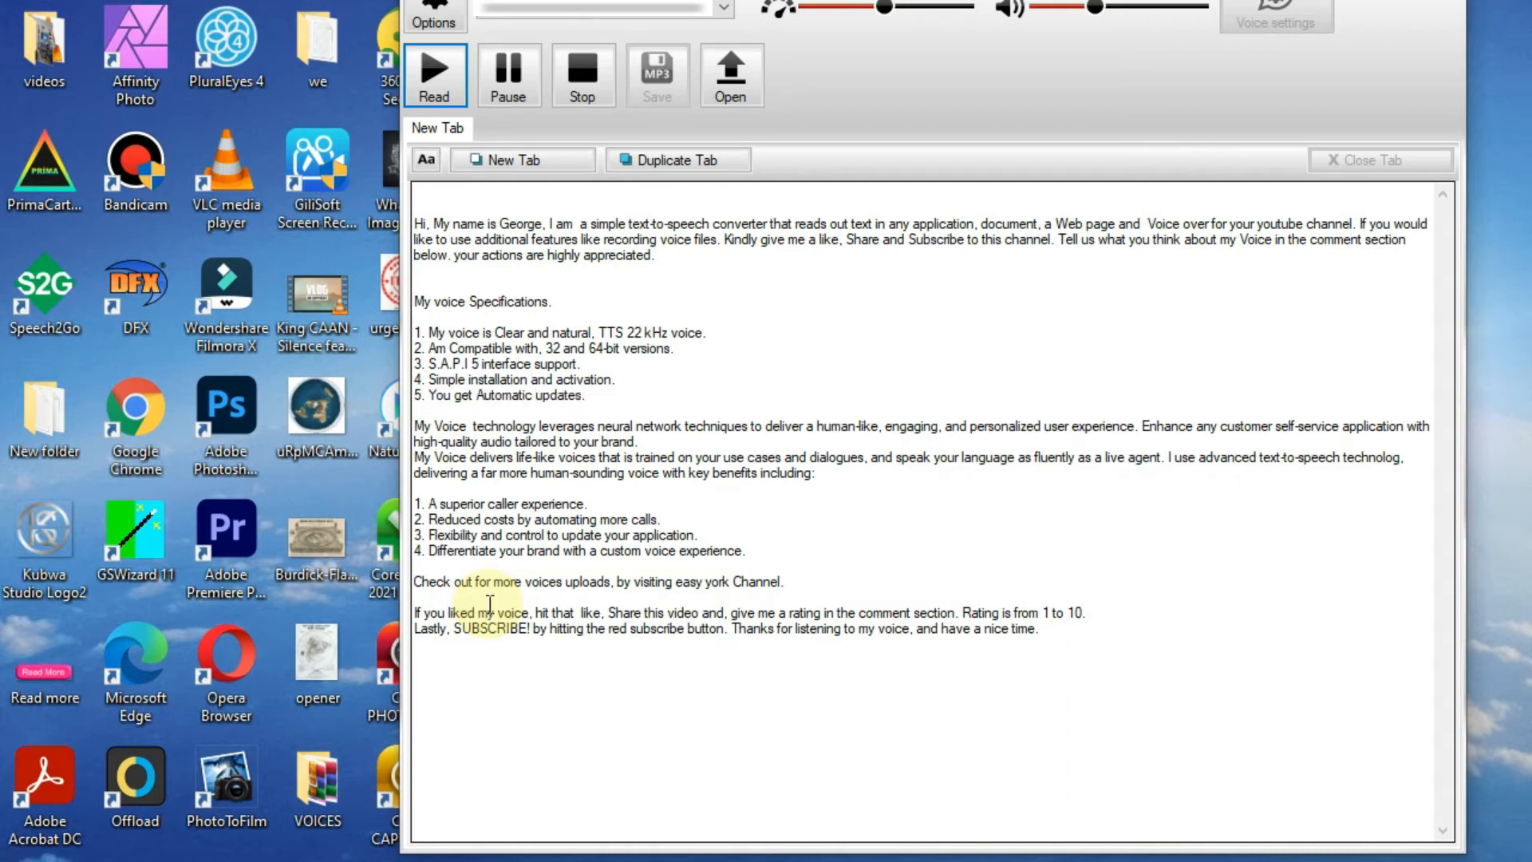
double_click(565, 426)
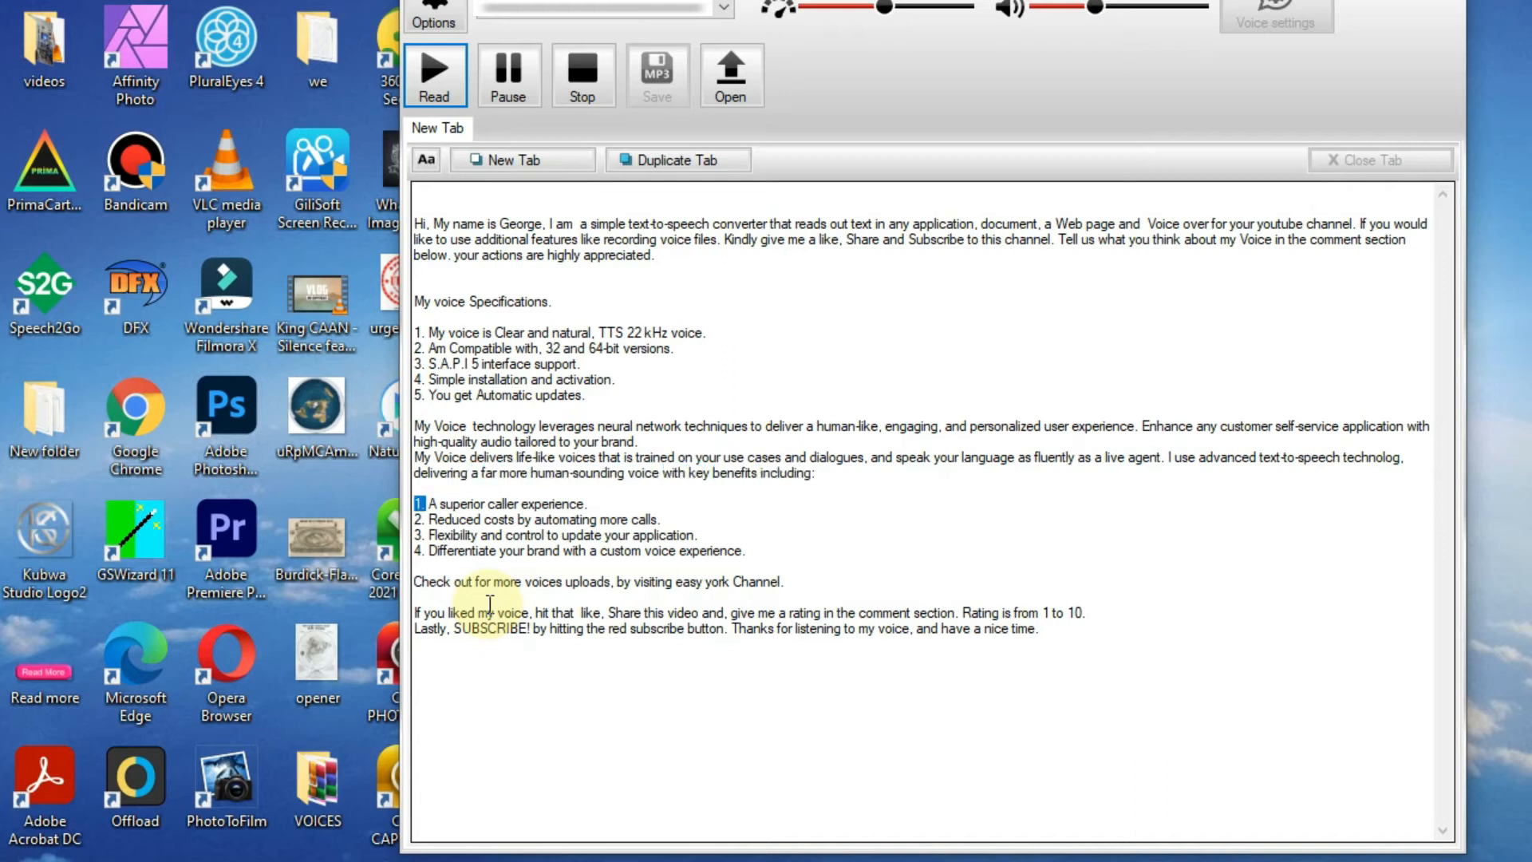
Step: Carry the read-aloud through the benefits list to the last word of the 'Check out more voices' line
double_click(462, 503)
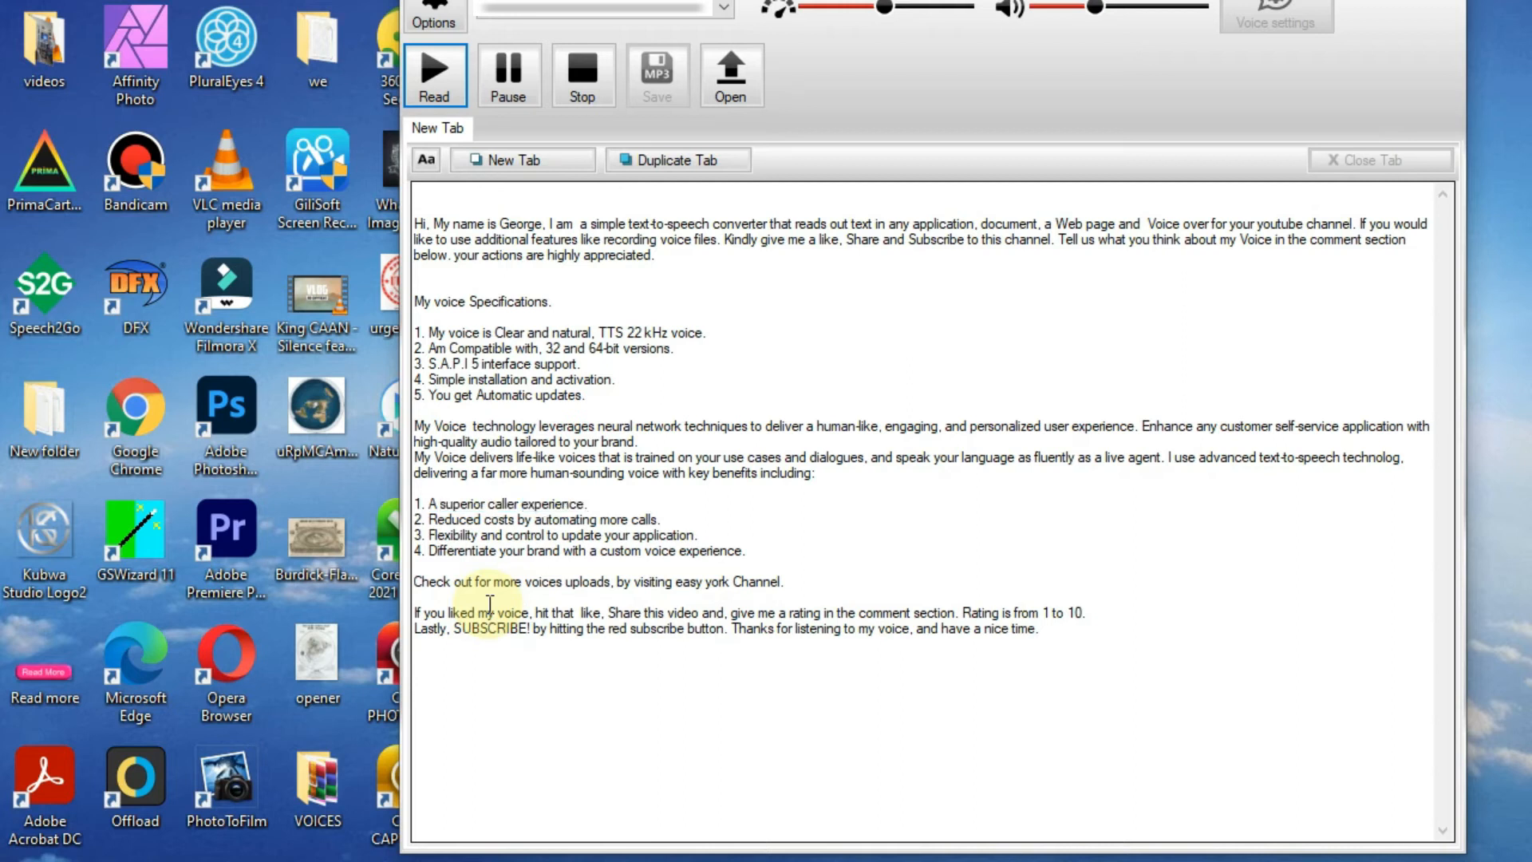
double_click(452, 518)
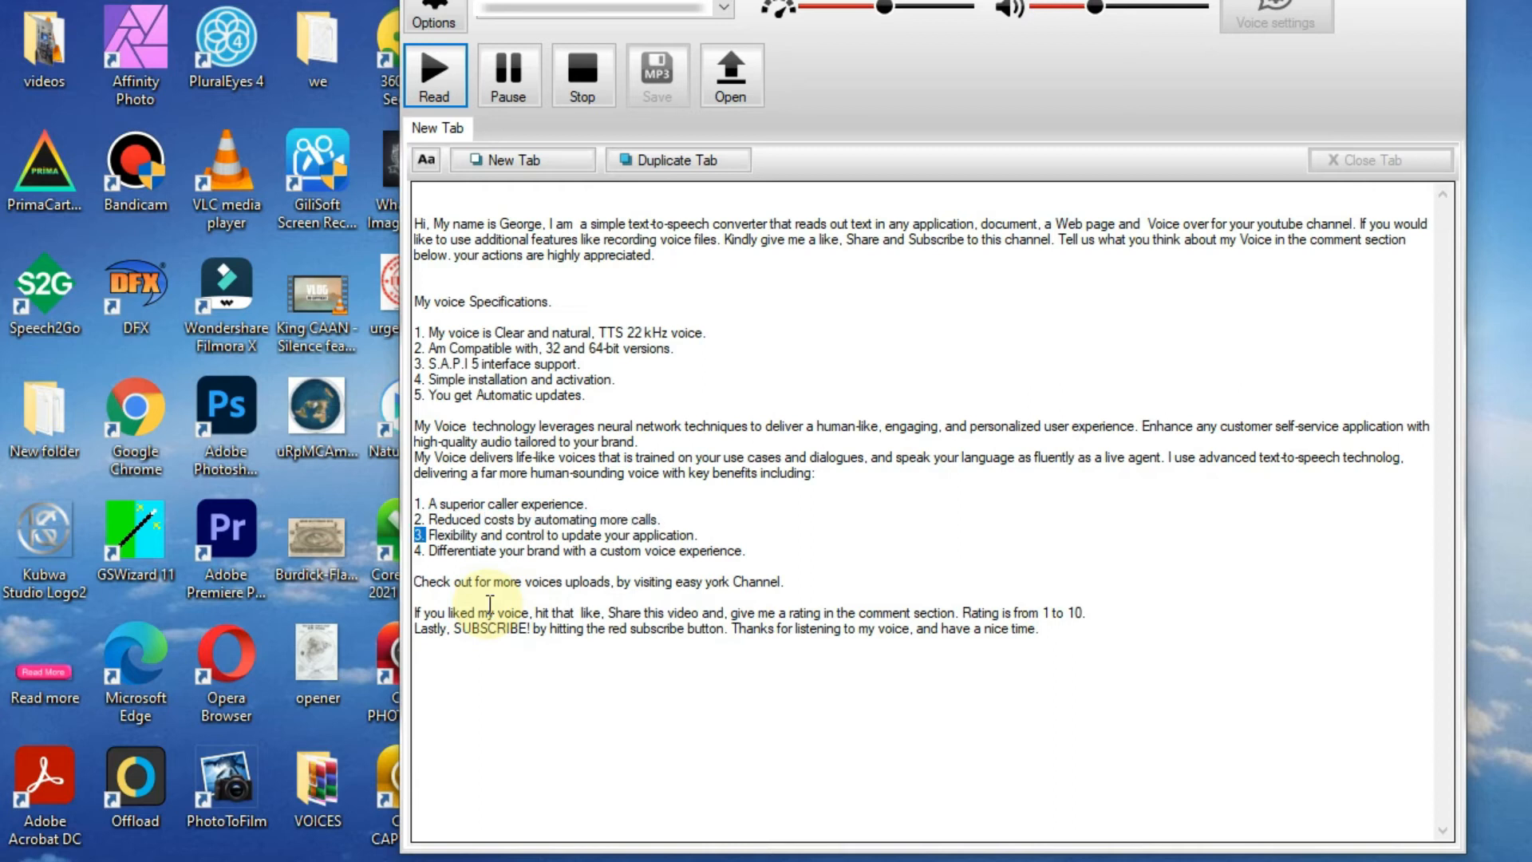
double_click(526, 535)
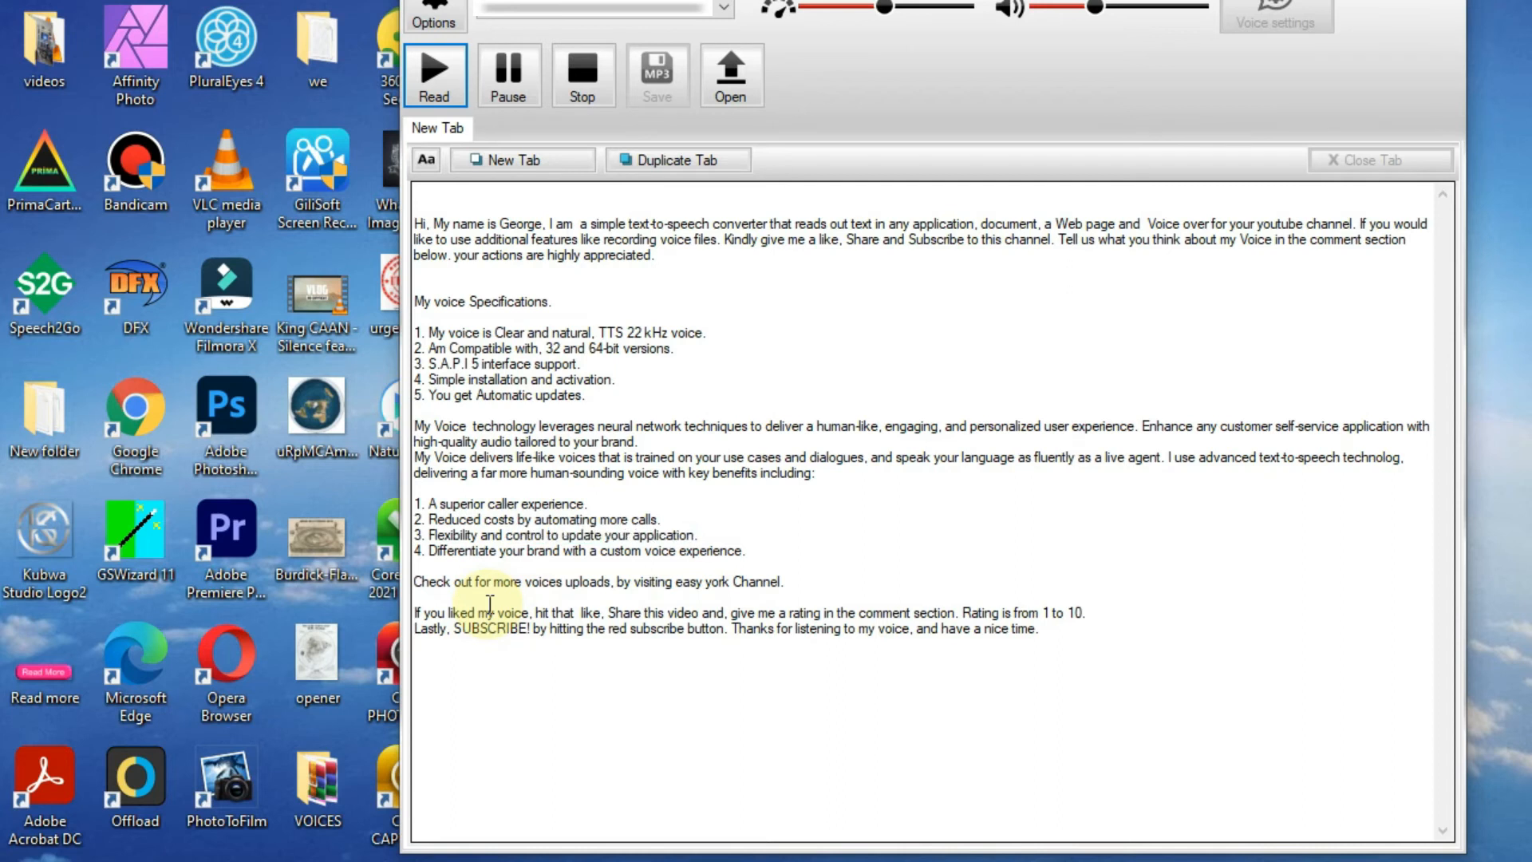
double_click(461, 551)
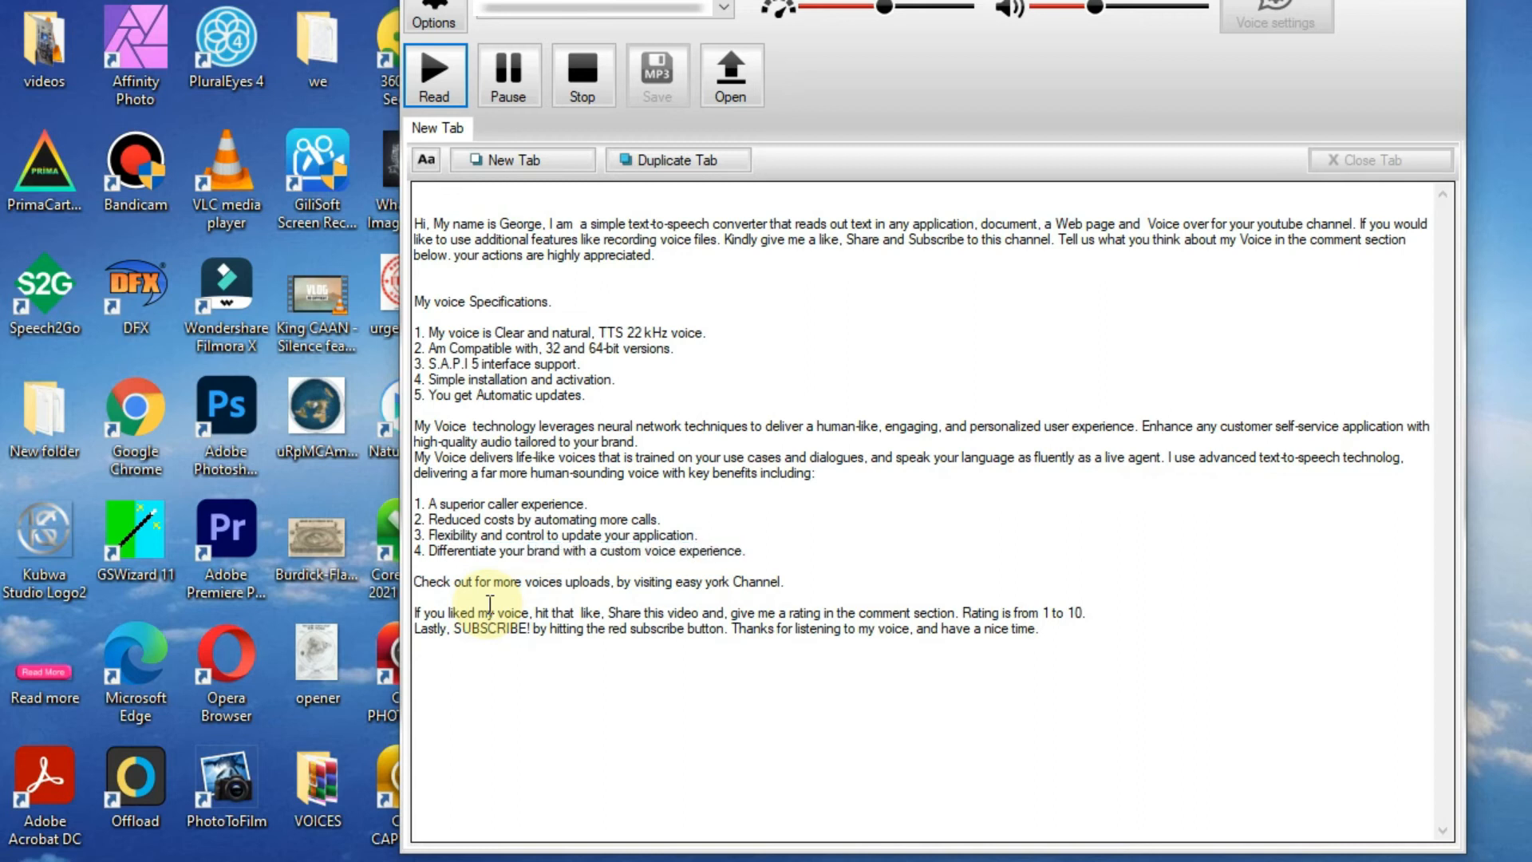
double_click(589, 581)
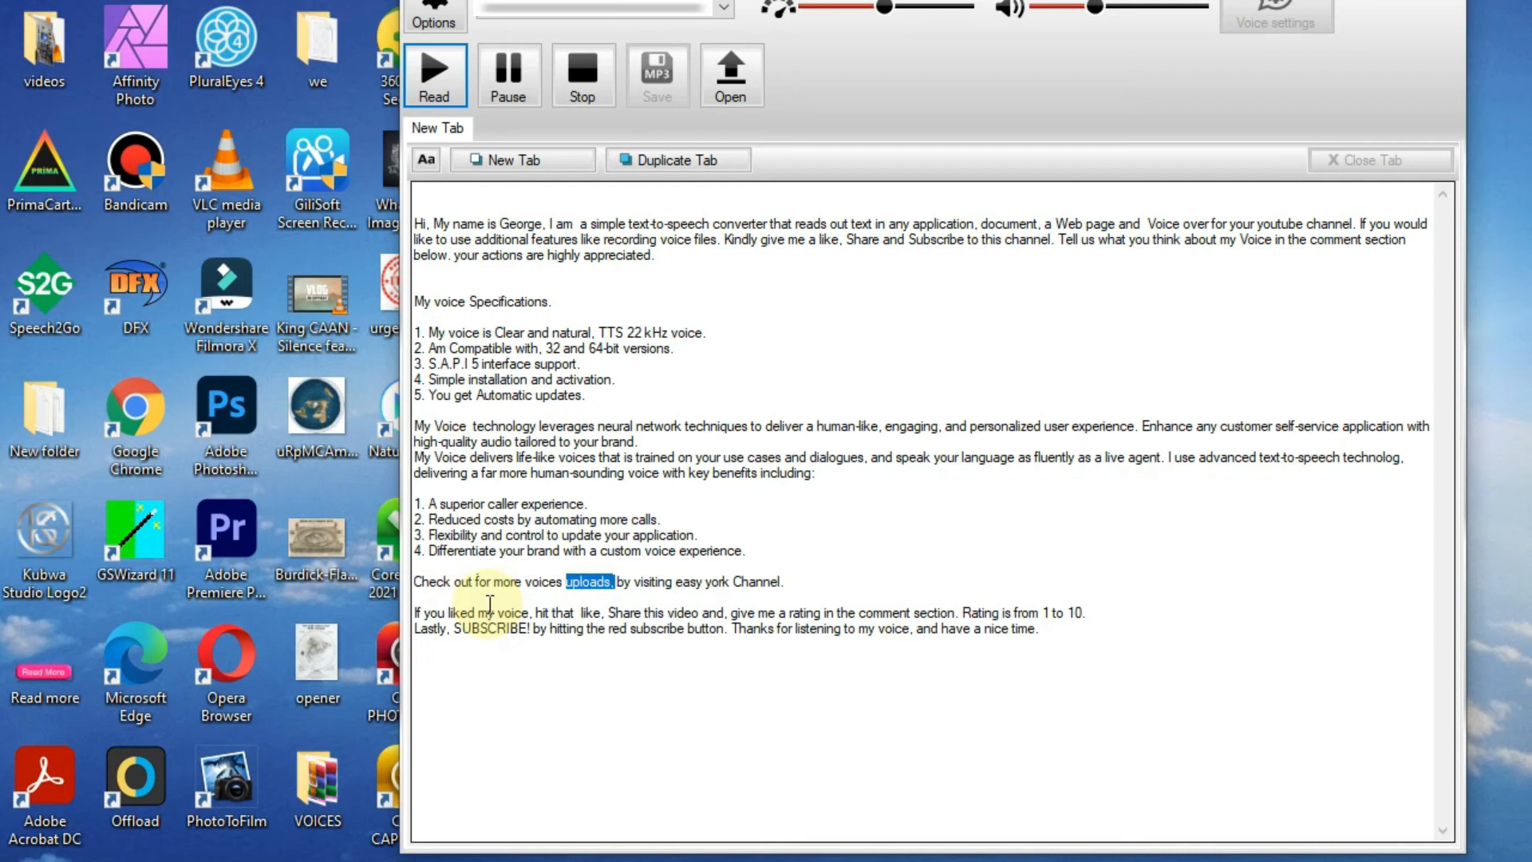
double_click(758, 581)
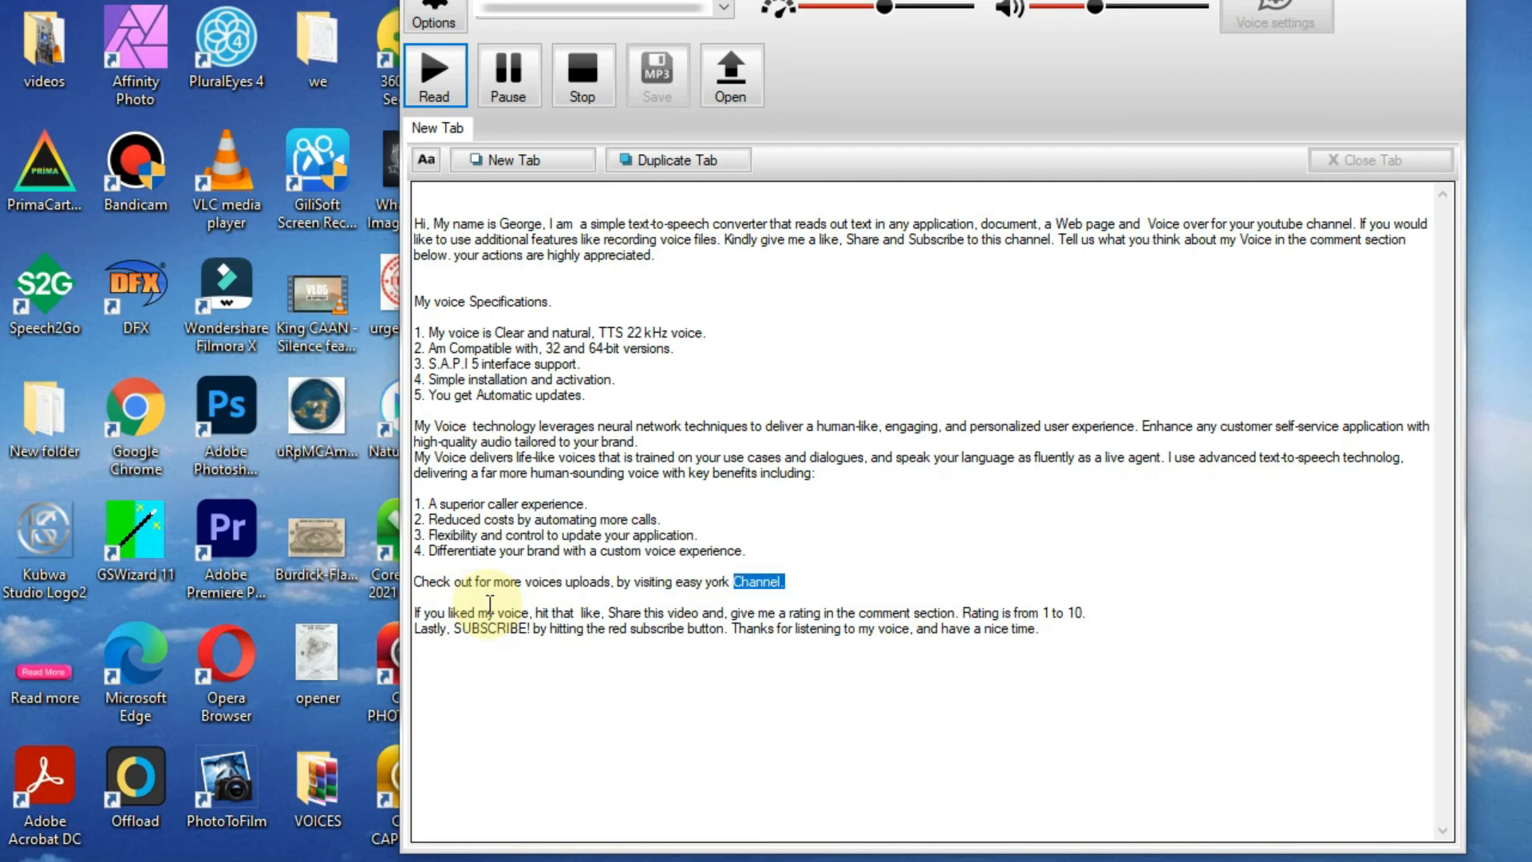